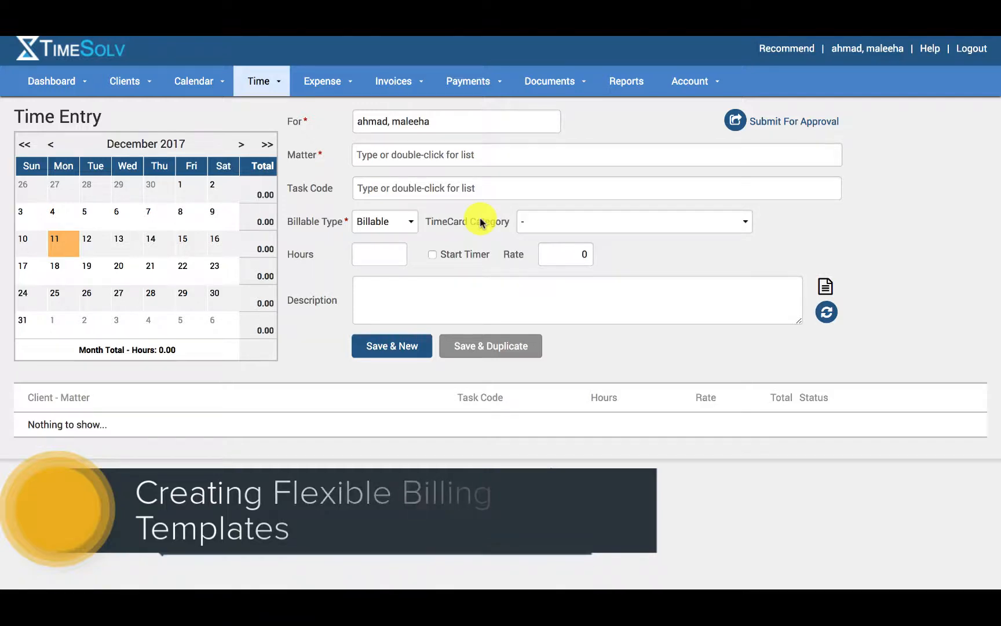
# Step: Go to invoice settings and view the four existing Flexible Templates
pyautogui.click(394, 81)
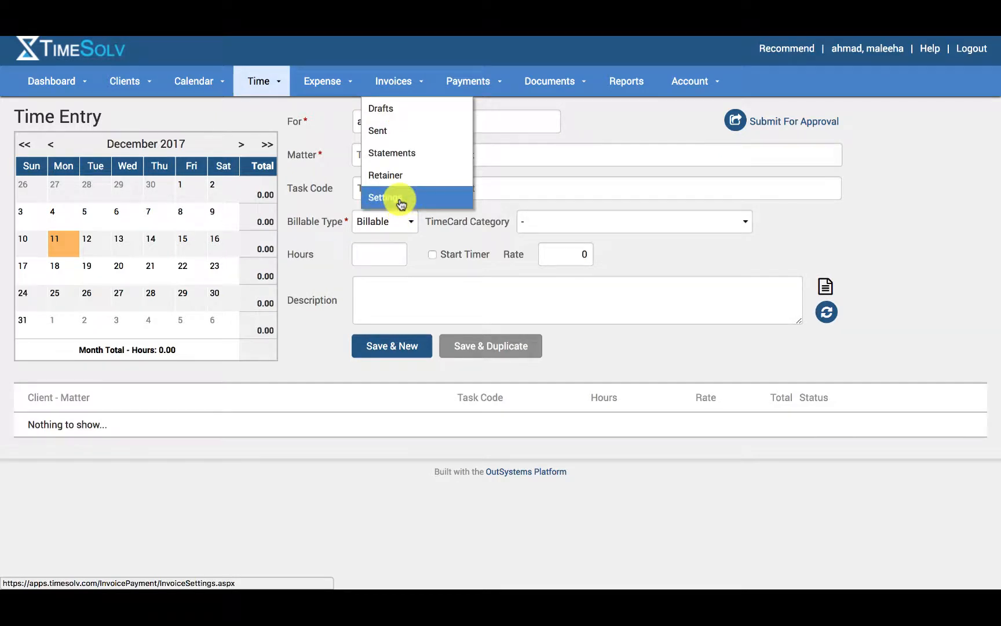
pyautogui.click(387, 196)
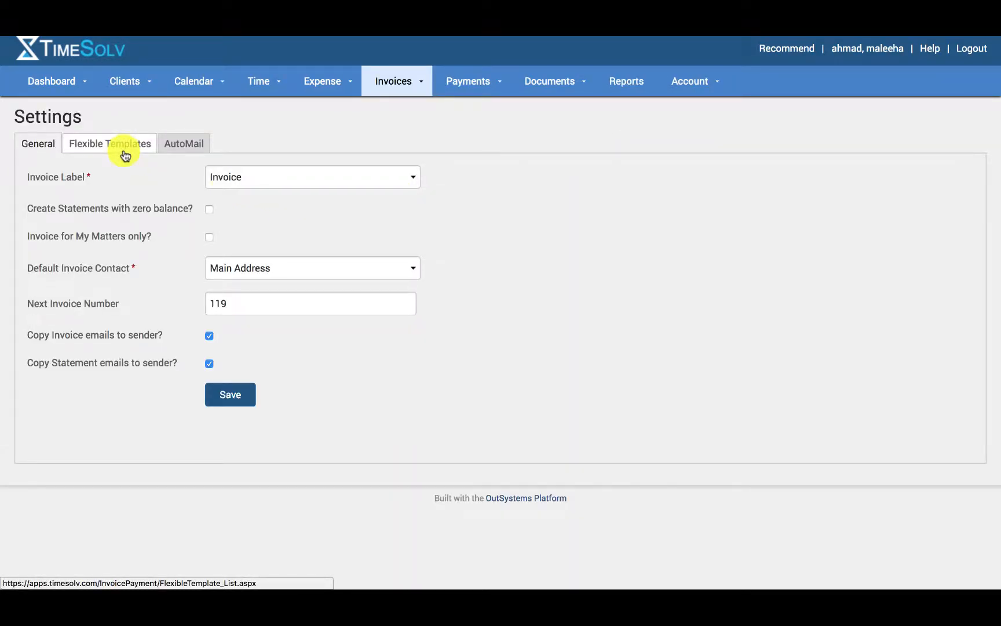
pyautogui.click(109, 143)
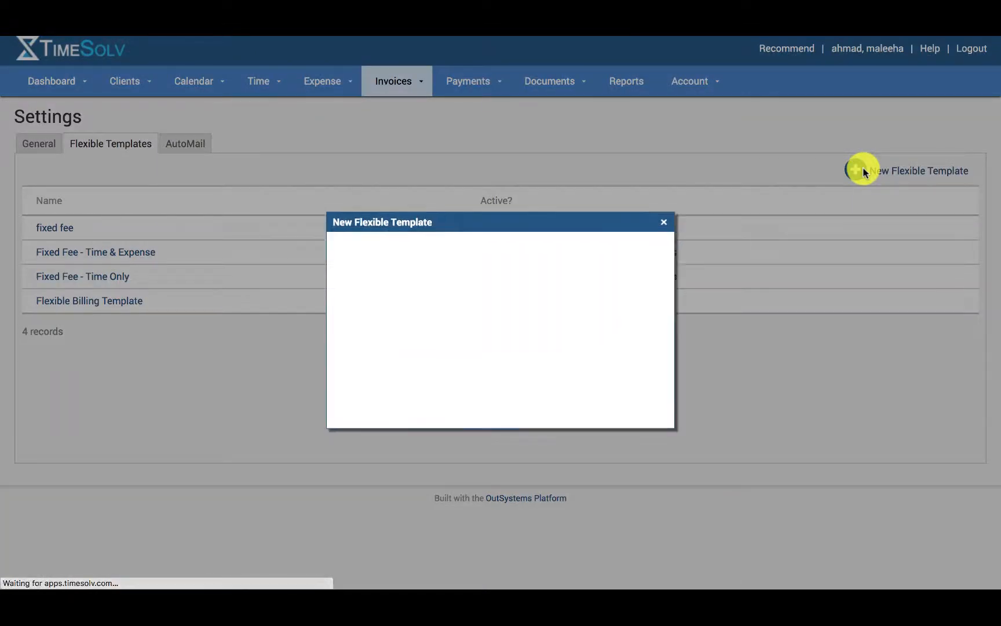
# Step: Start a new flexible template with footer Invoice Number enabled and Page Number disabled
pyautogui.click(915, 170)
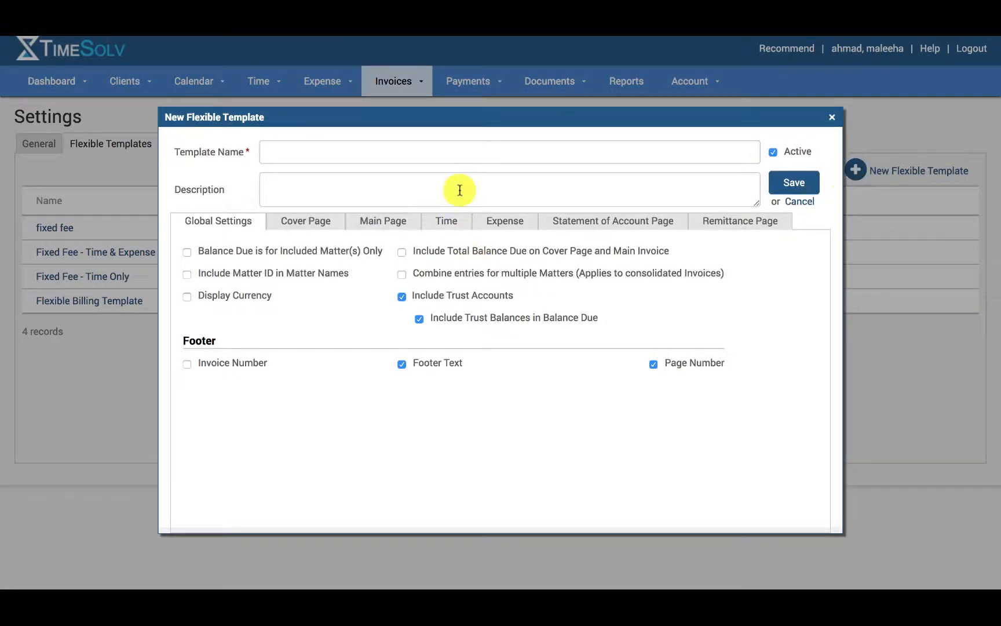
pyautogui.click(508, 152)
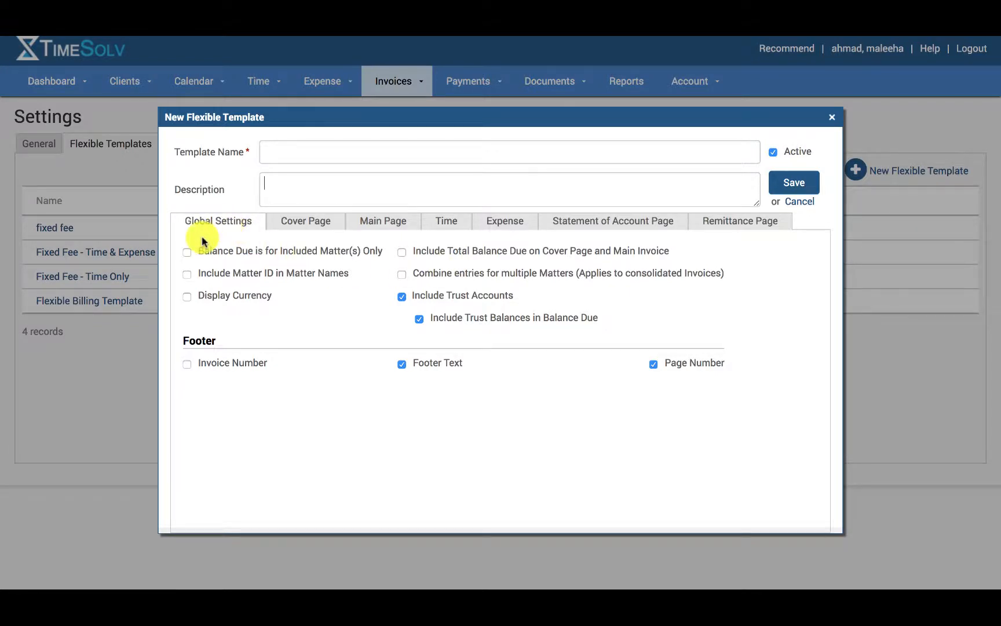
pyautogui.moveTo(189, 367)
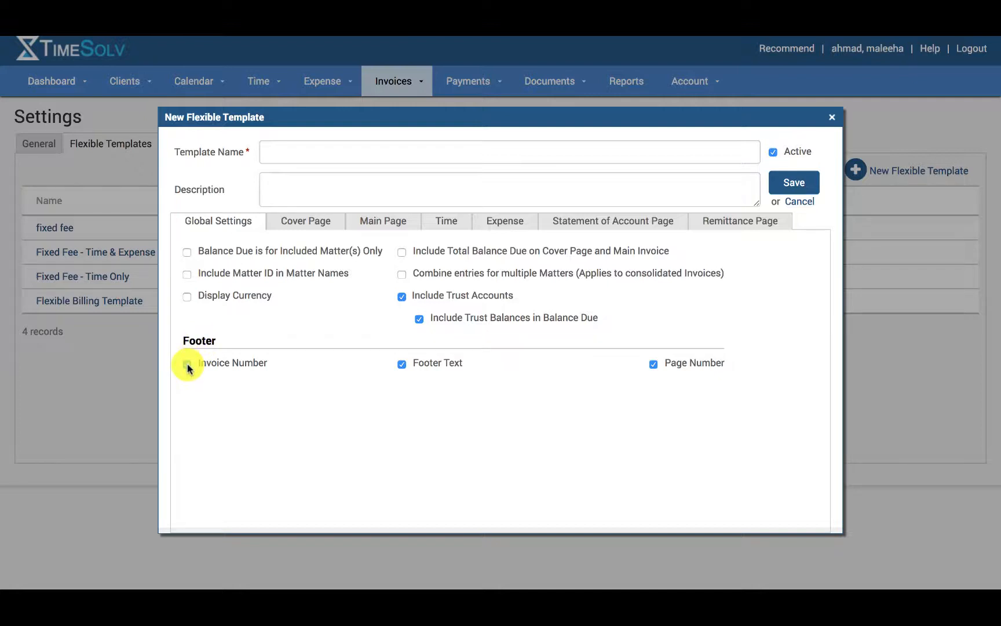
pyautogui.click(186, 362)
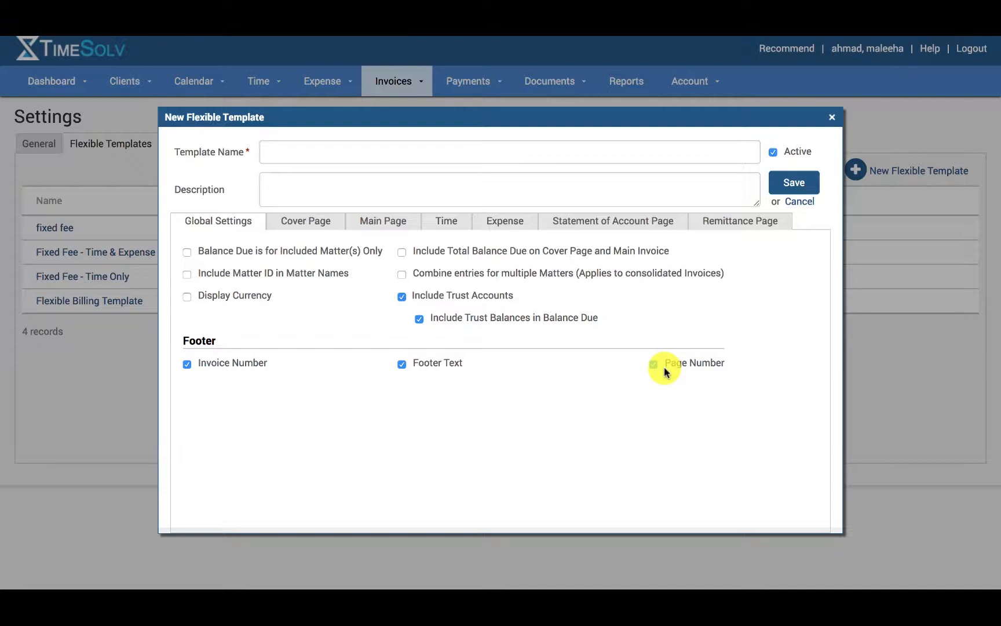
pyautogui.click(650, 363)
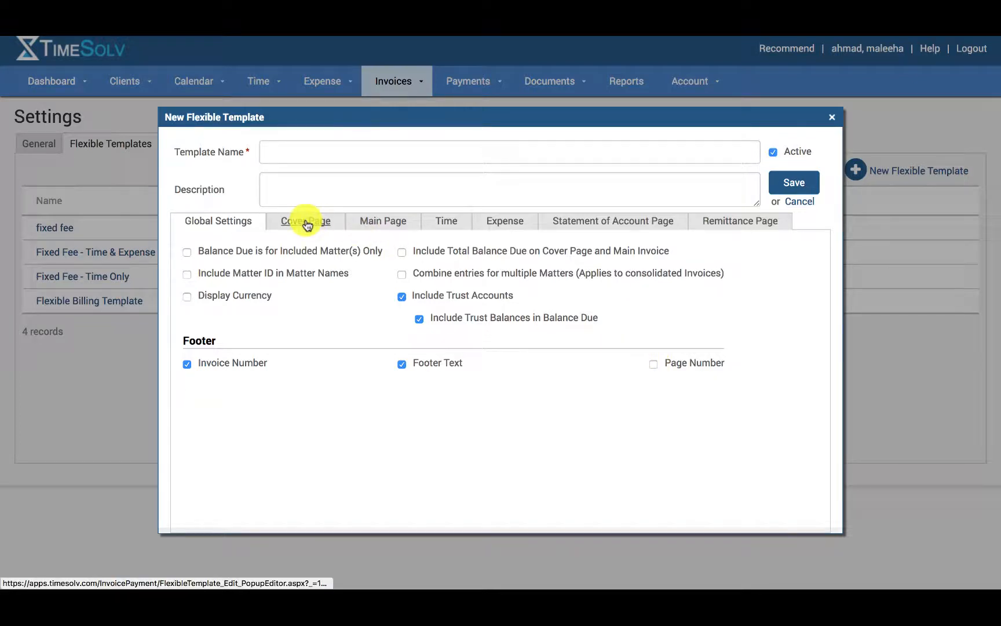
# Step: Include a cover page with its logo aligned left above the address
pyautogui.click(305, 221)
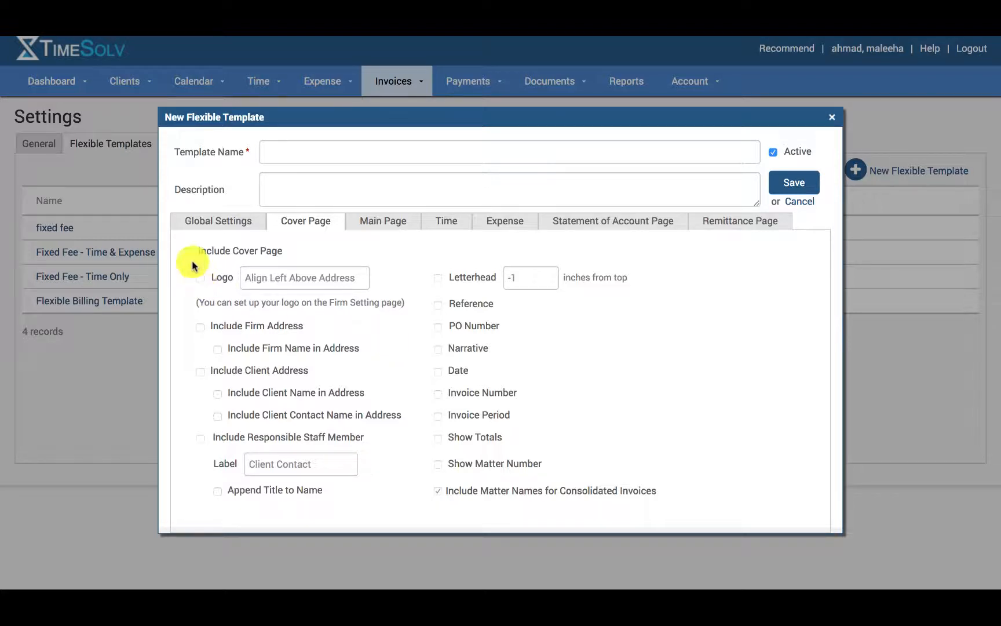
pyautogui.click(187, 251)
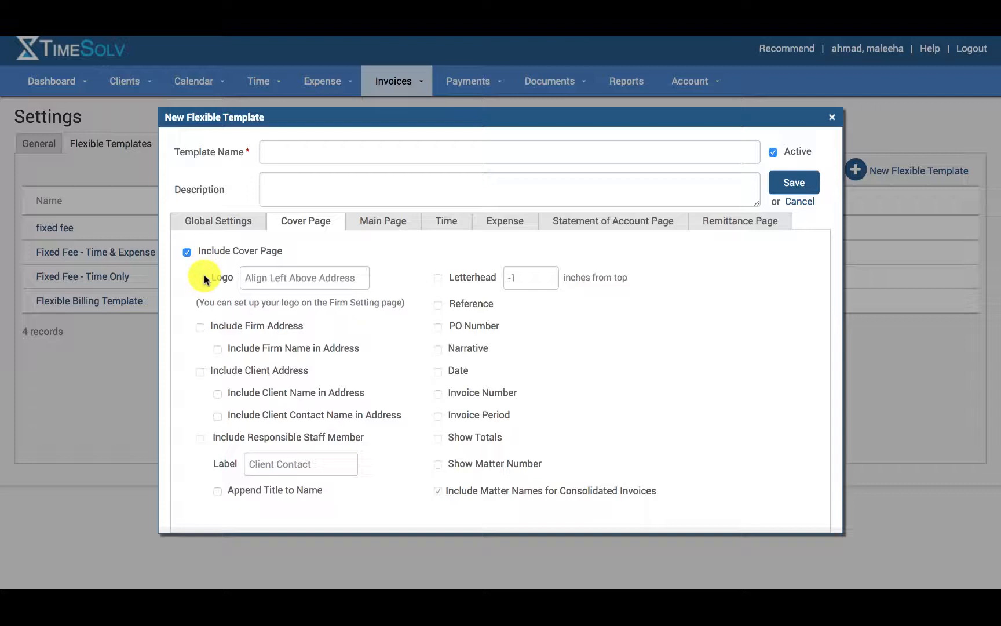
pyautogui.click(200, 277)
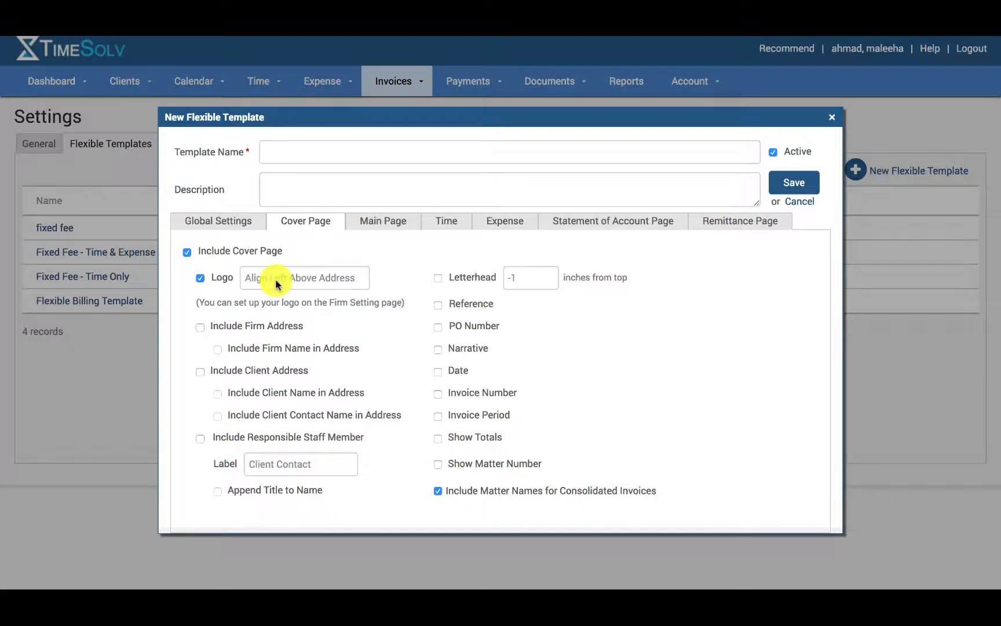
pyautogui.click(305, 277)
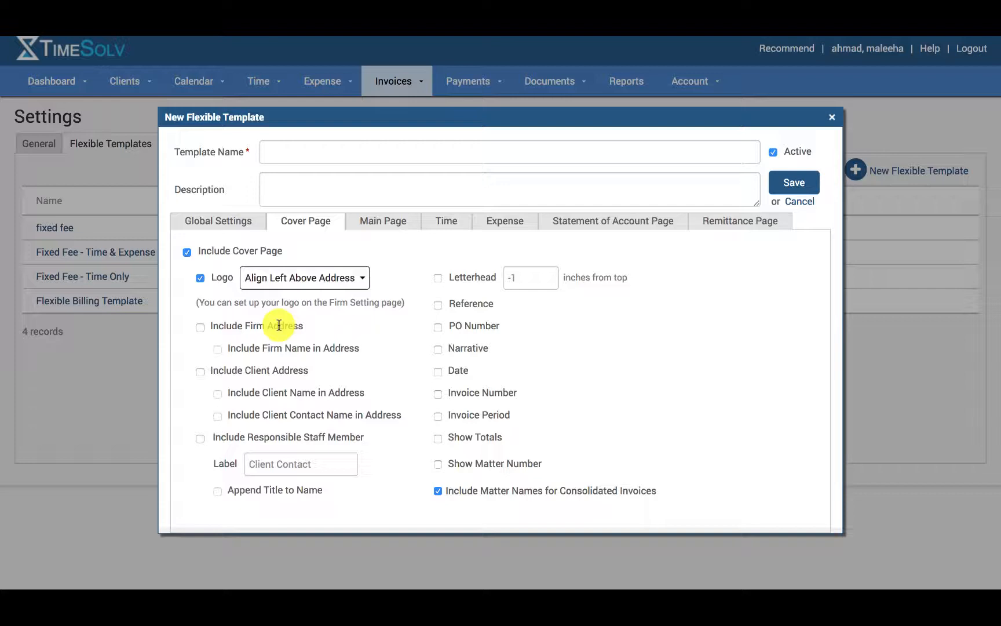
pyautogui.moveTo(276, 370)
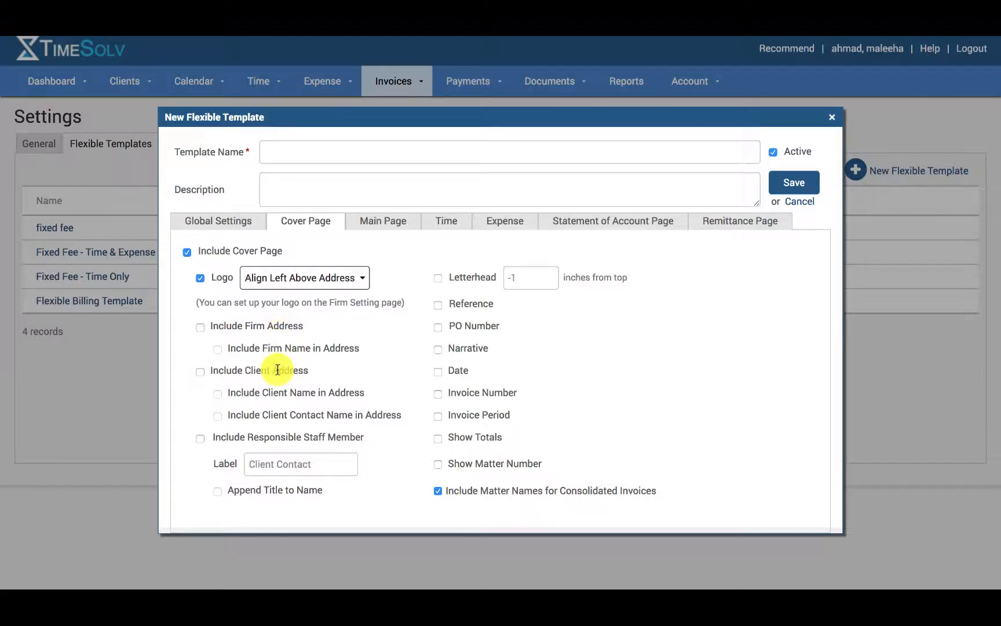
pyautogui.moveTo(249, 431)
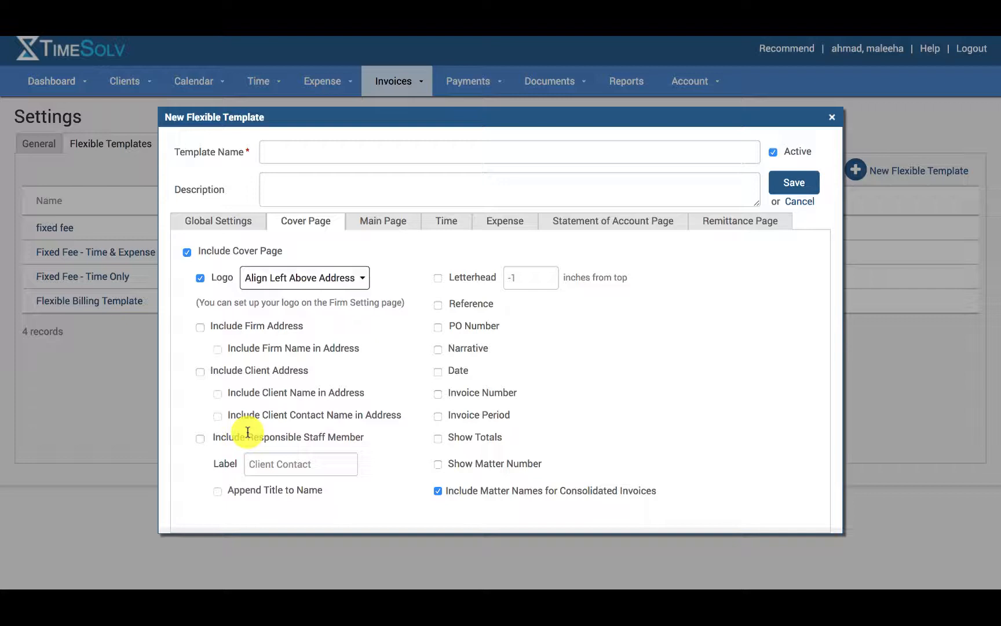
pyautogui.moveTo(223, 462)
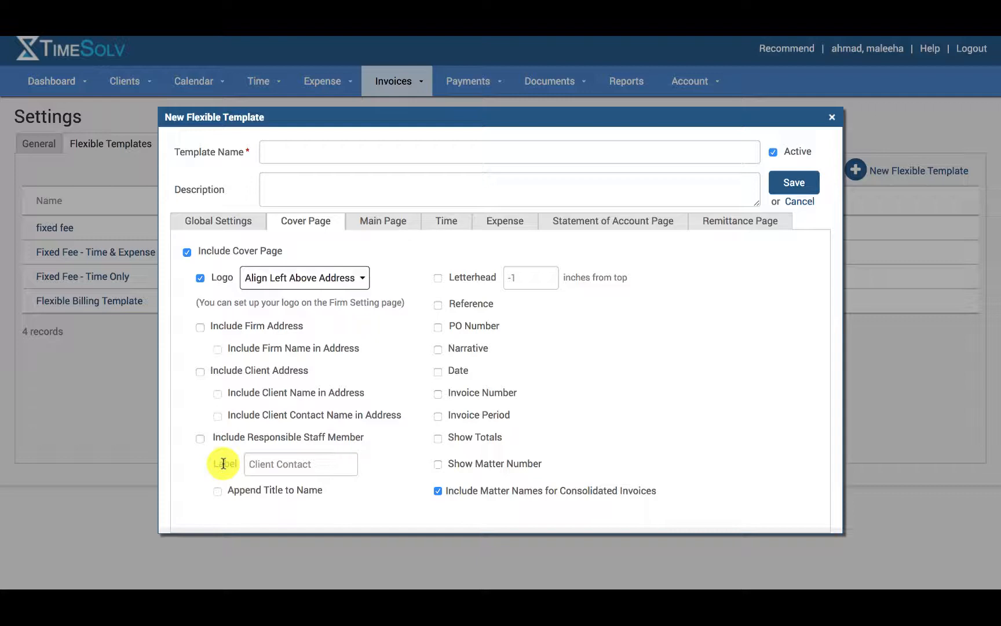
pyautogui.click(383, 220)
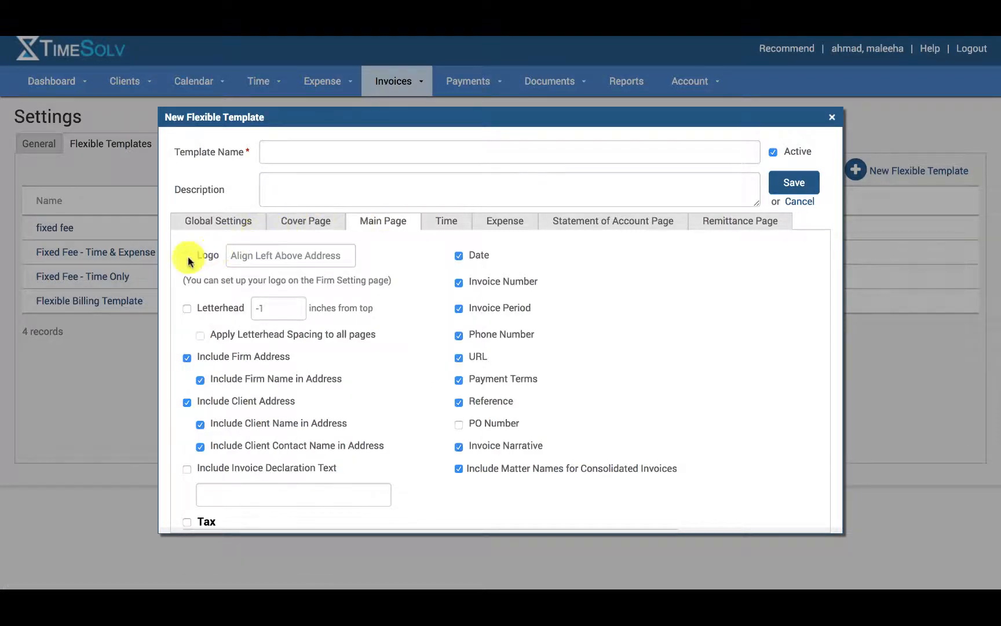
# Step: Show a left-aligned logo on the main page and add the Tax section with Tax ID
pyautogui.click(289, 255)
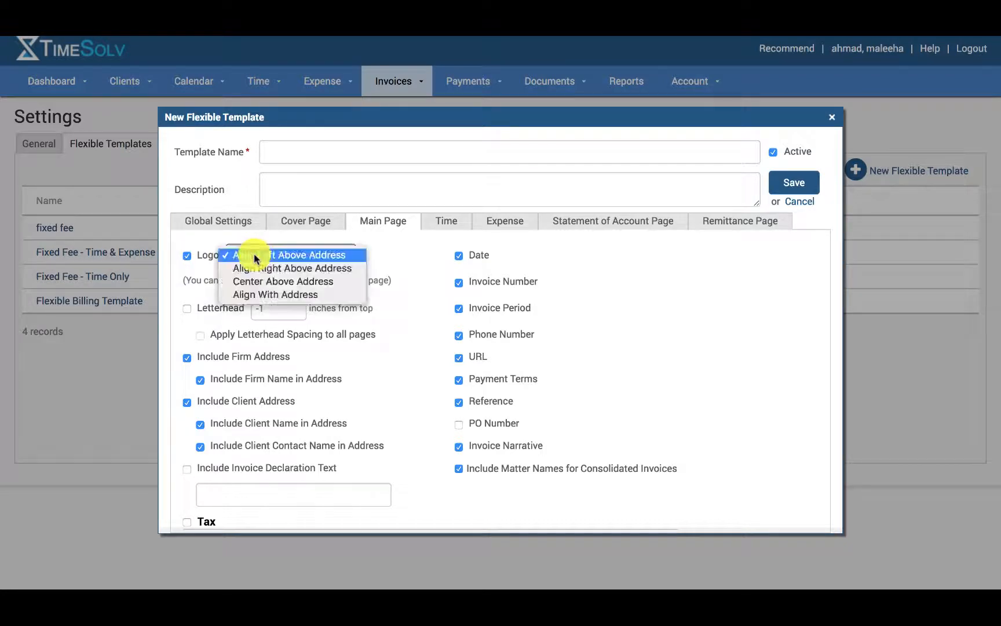
pyautogui.moveTo(293, 281)
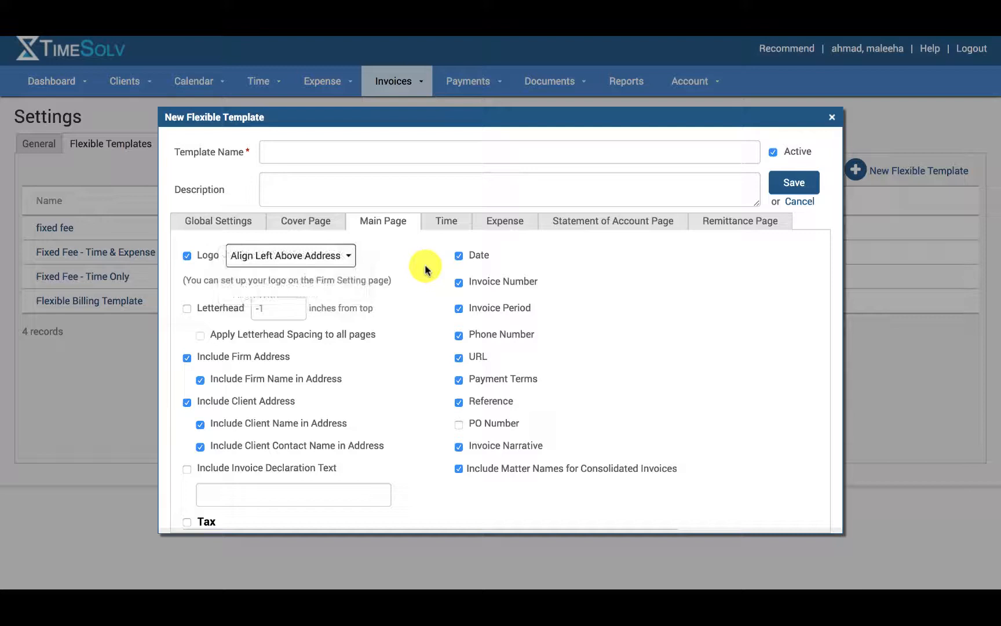
pyautogui.moveTo(399, 394)
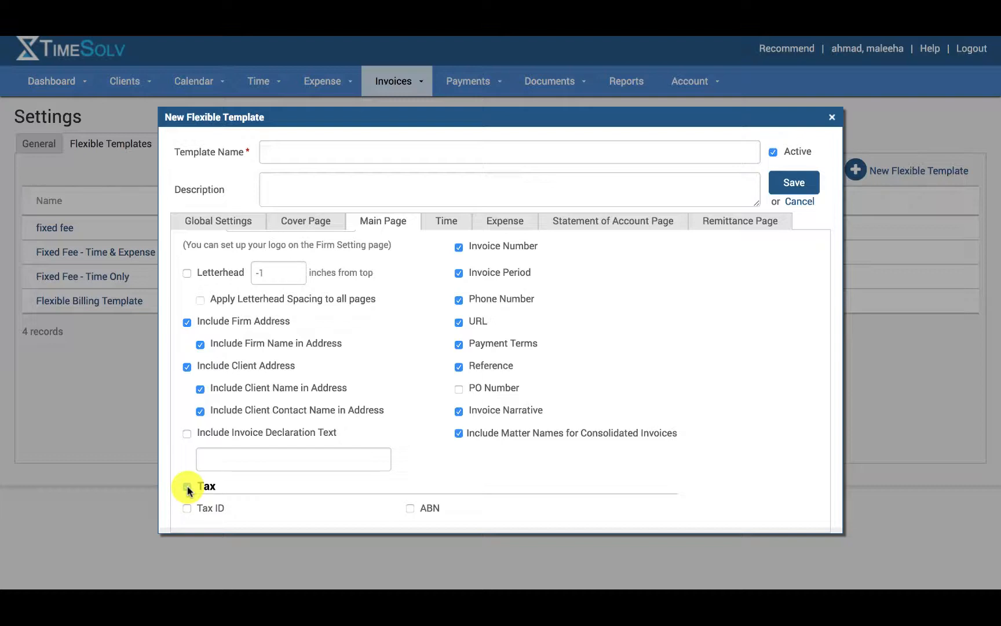
pyautogui.click(187, 486)
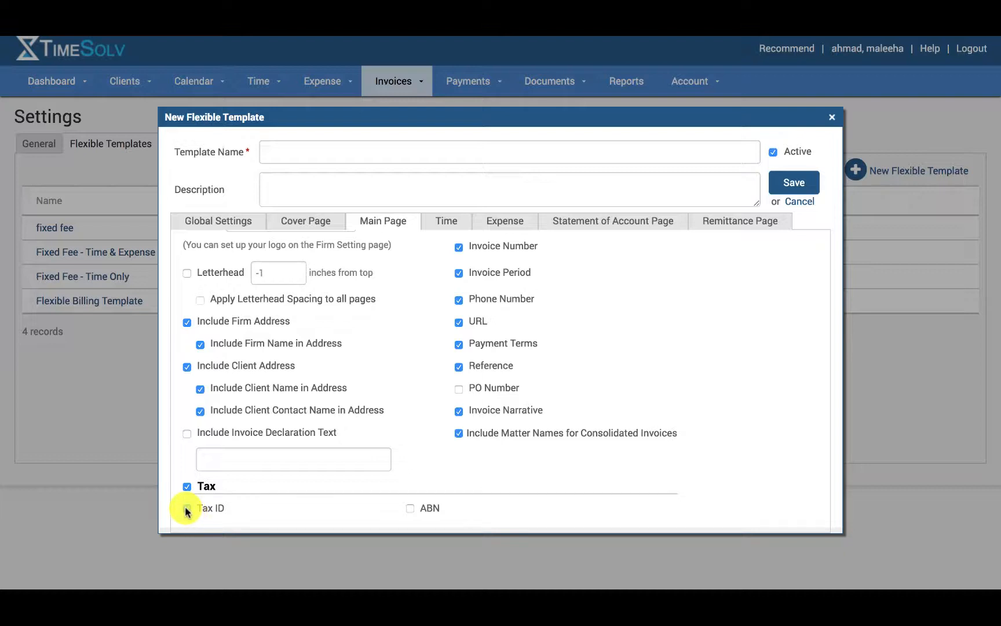
pyautogui.click(187, 507)
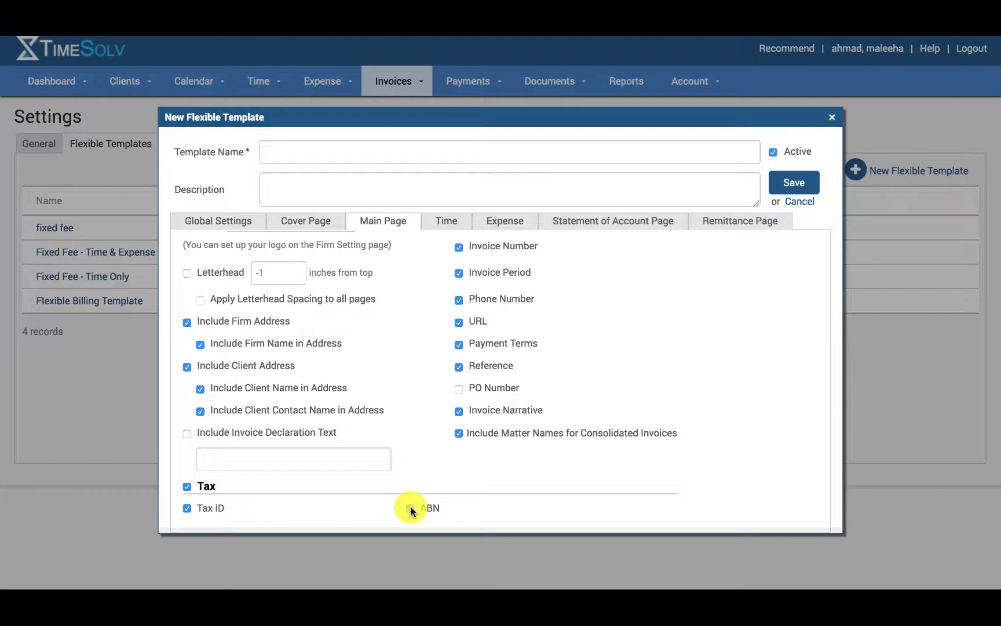
pyautogui.click(446, 220)
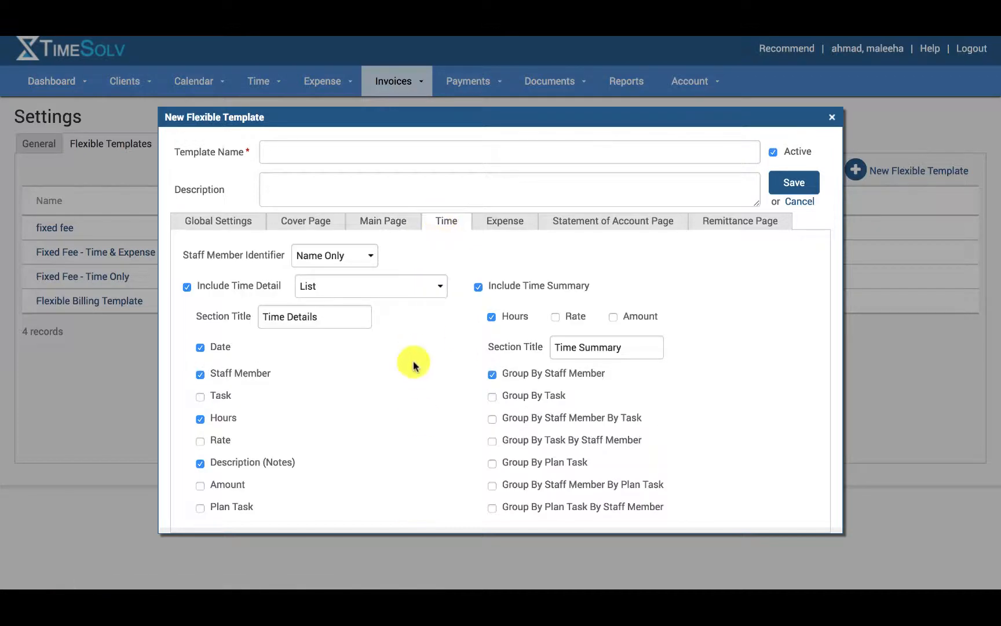
pyautogui.moveTo(402, 264)
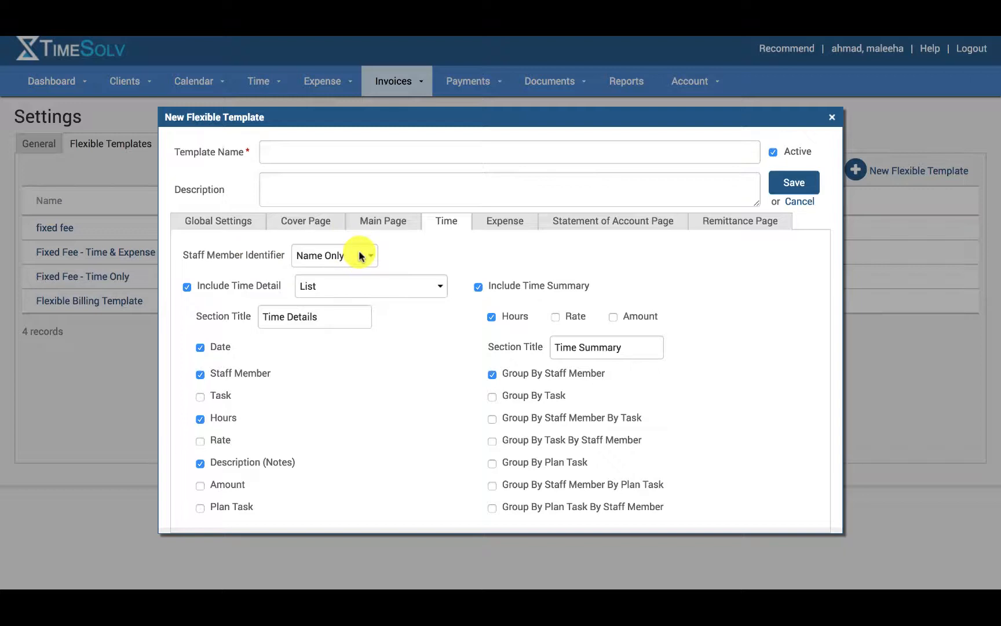
pyautogui.click(333, 255)
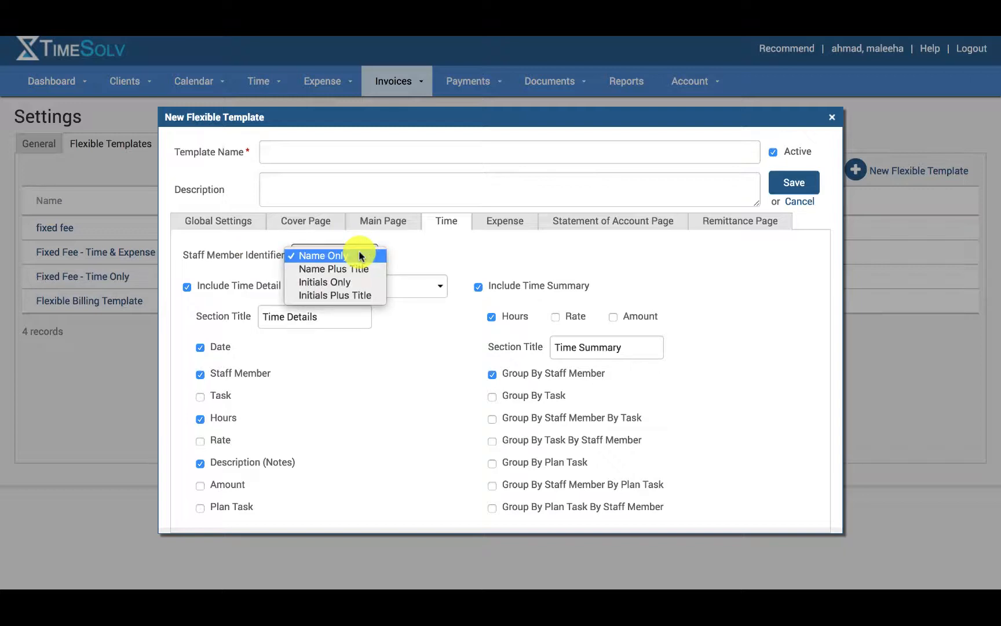
pyautogui.moveTo(361, 266)
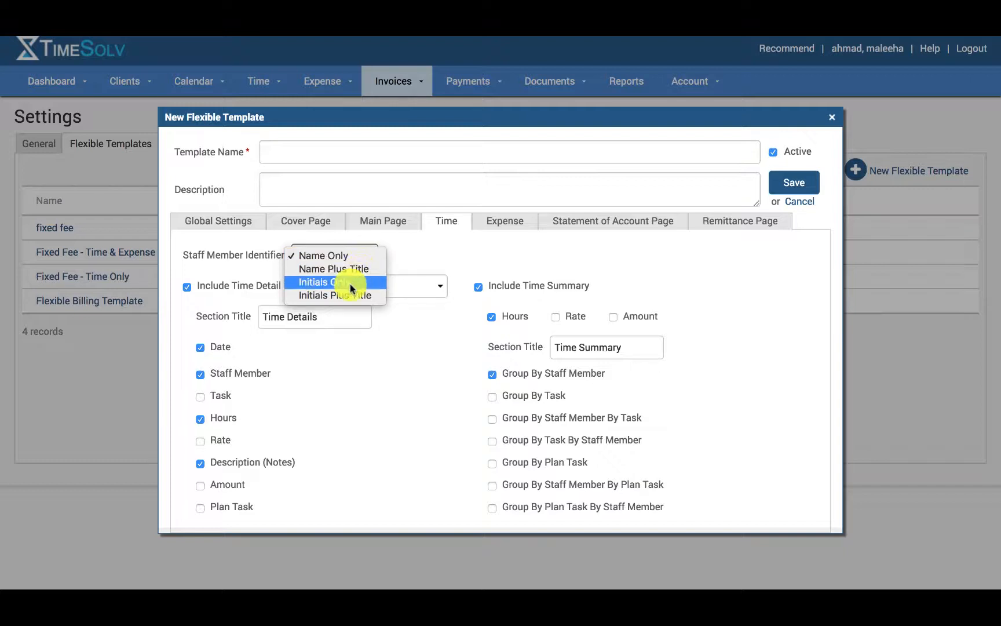
pyautogui.moveTo(357, 294)
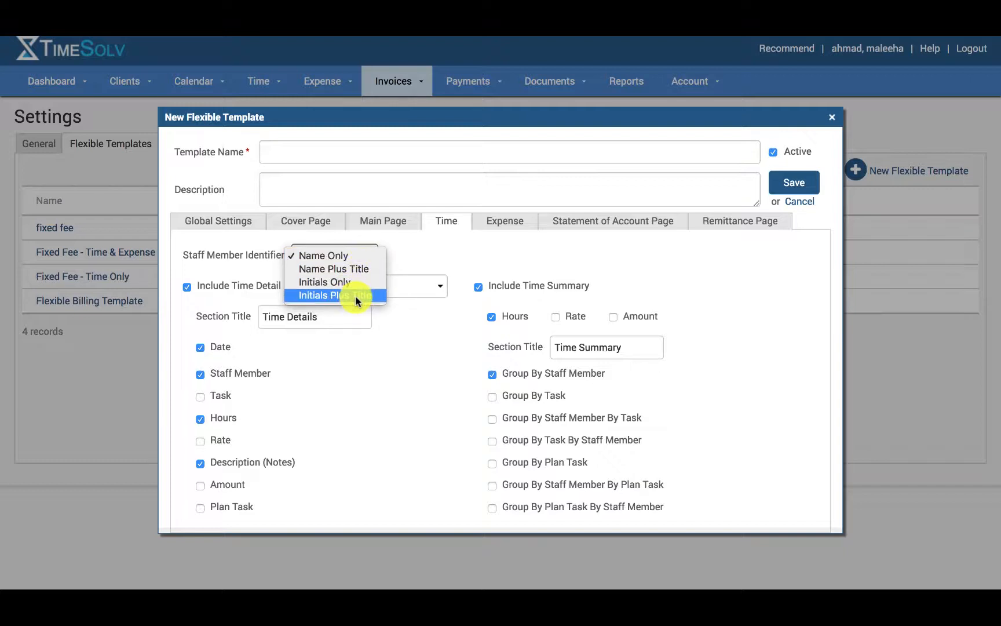
pyautogui.click(324, 256)
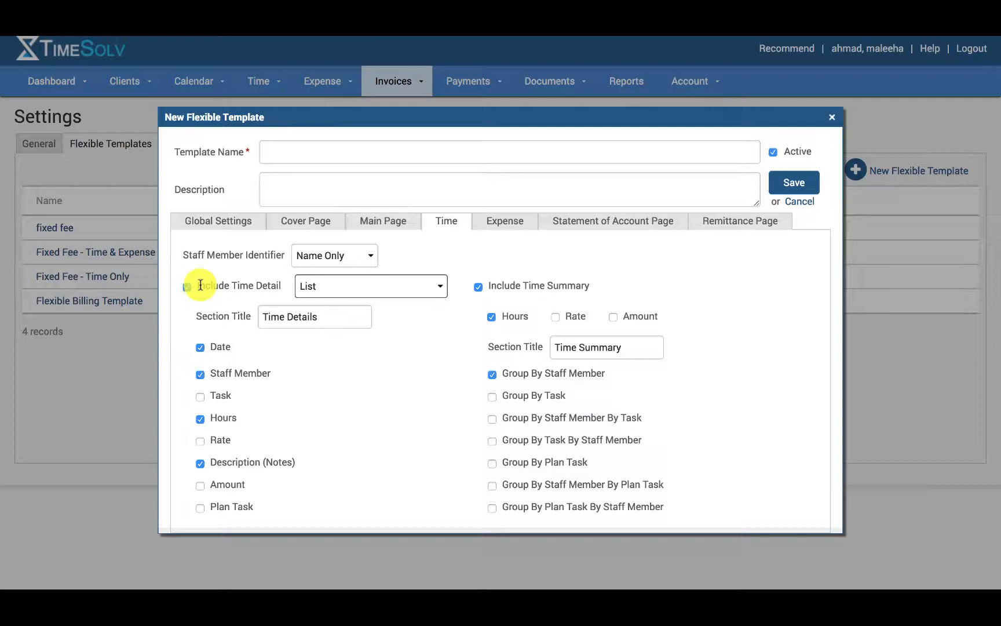
pyautogui.click(369, 285)
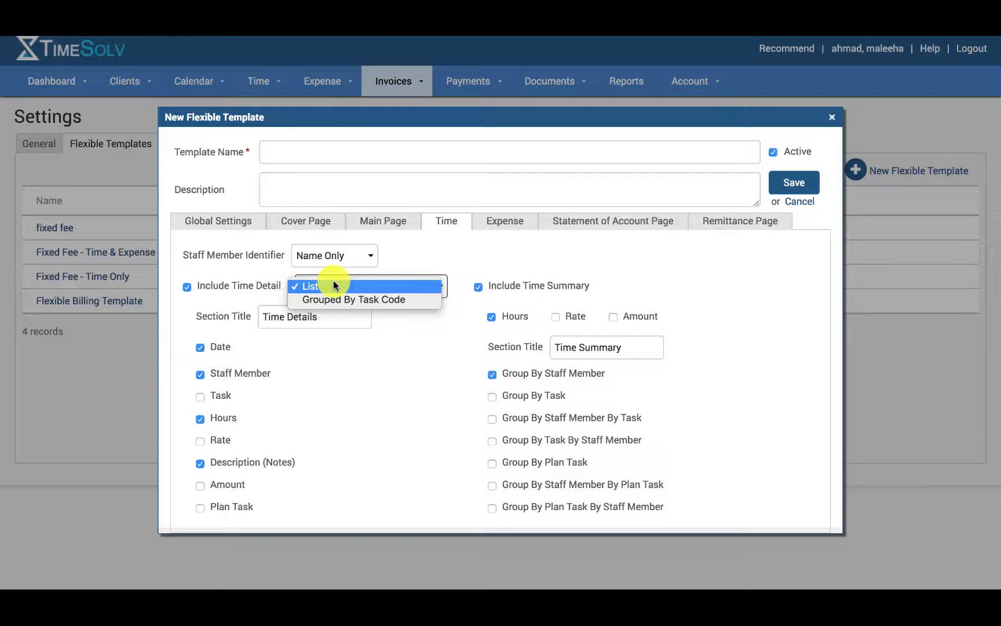
pyautogui.moveTo(345, 299)
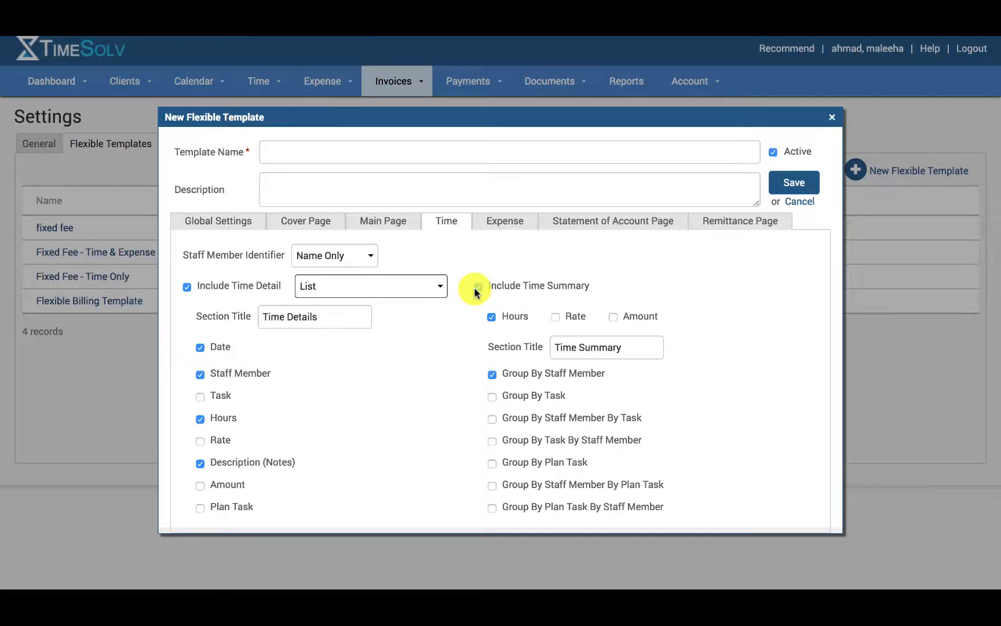
pyautogui.click(478, 286)
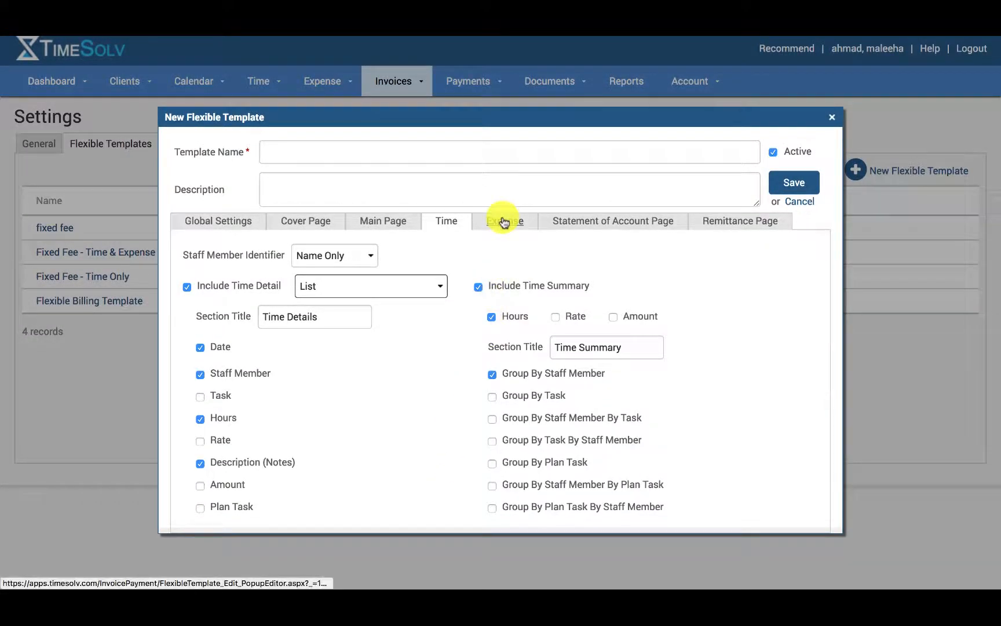
# Step: Pass through the Expense and Statement tabs, then exclude the remittance page
pyautogui.click(504, 220)
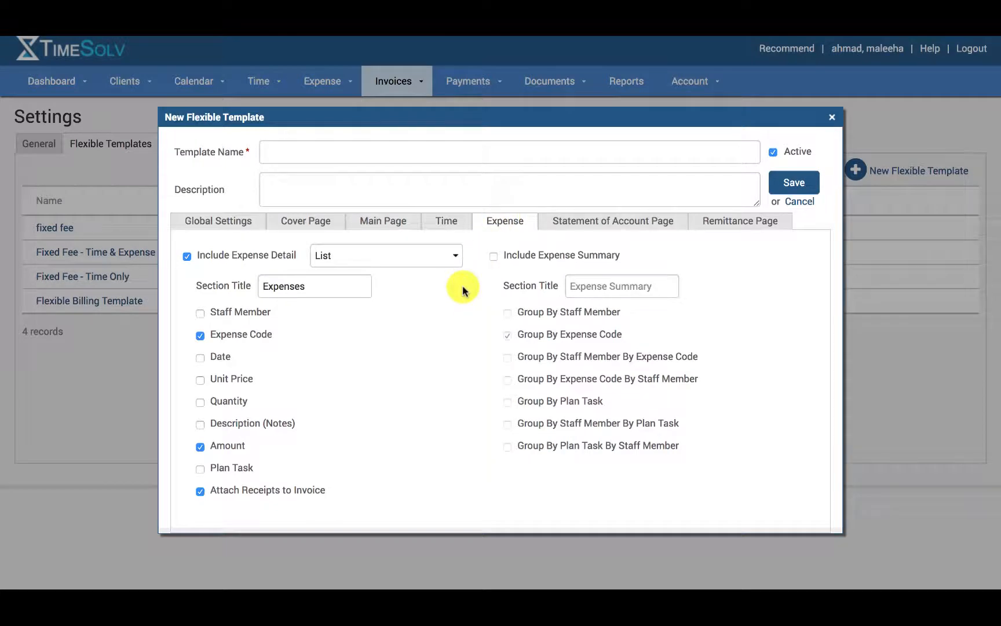
pyautogui.click(612, 221)
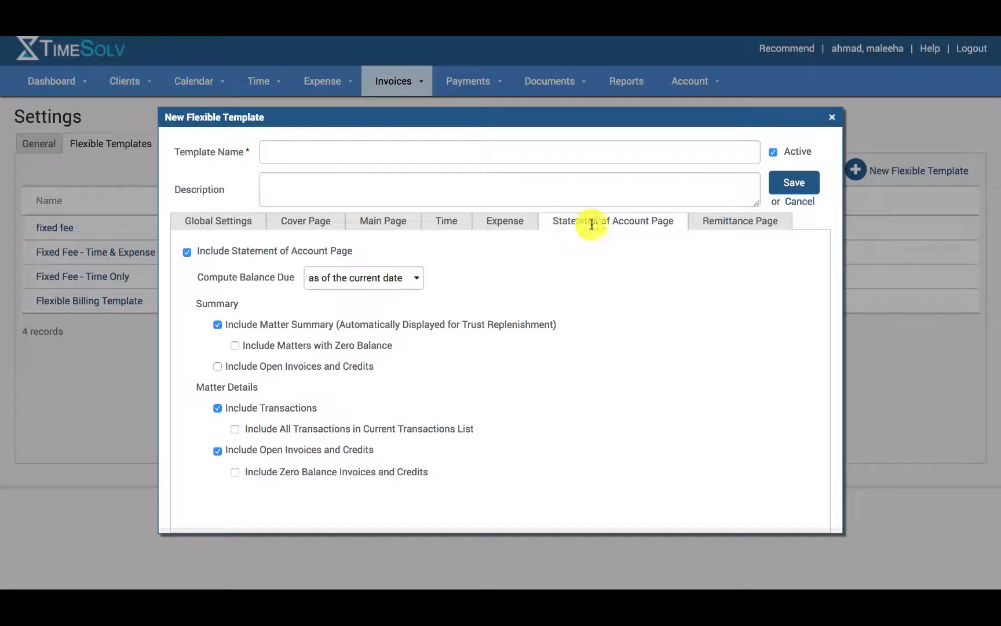
pyautogui.moveTo(740, 221)
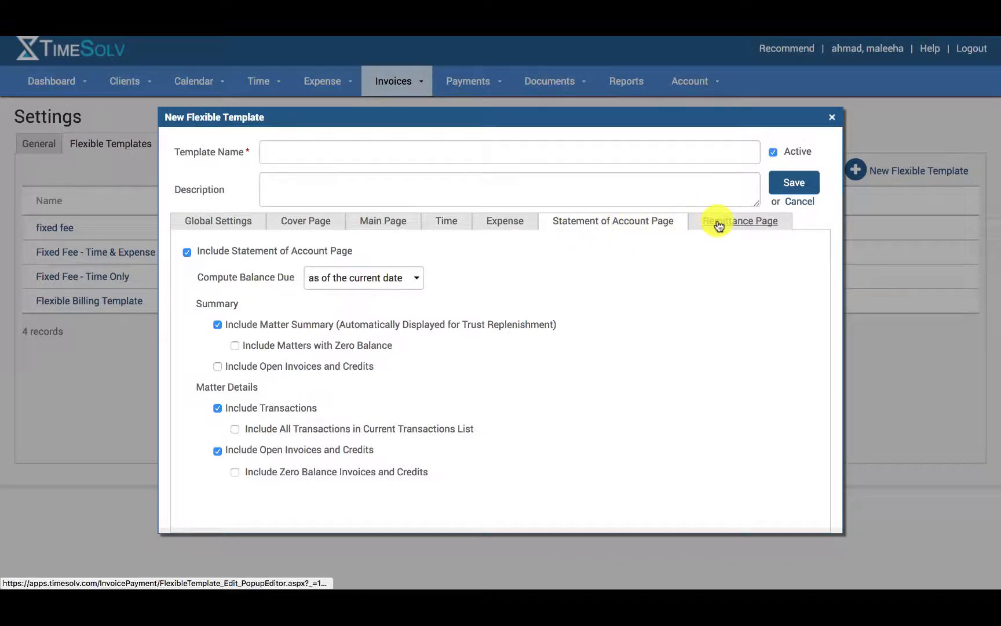
pyautogui.click(740, 220)
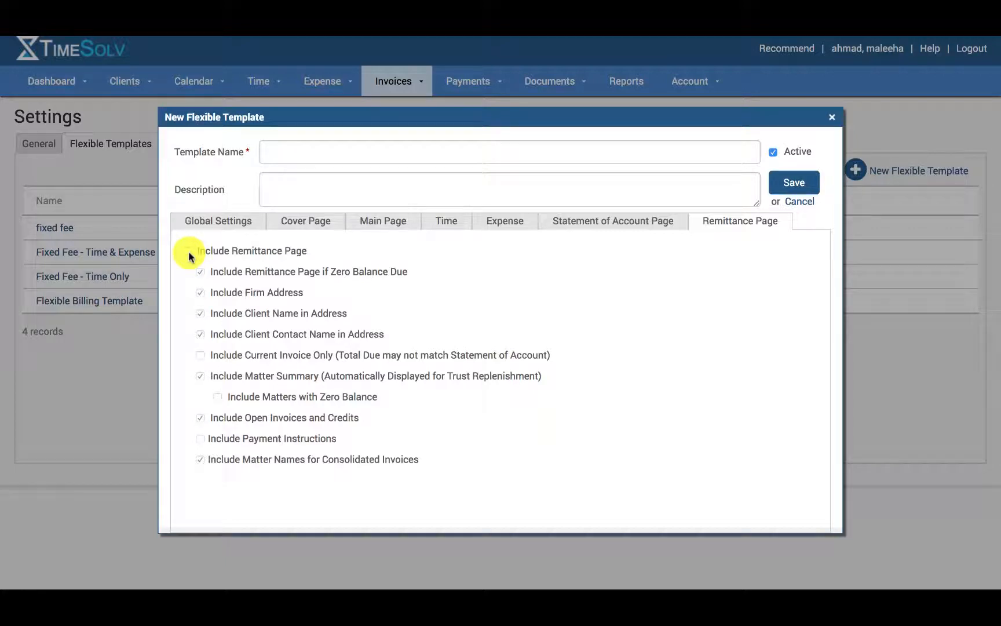
pyautogui.click(200, 250)
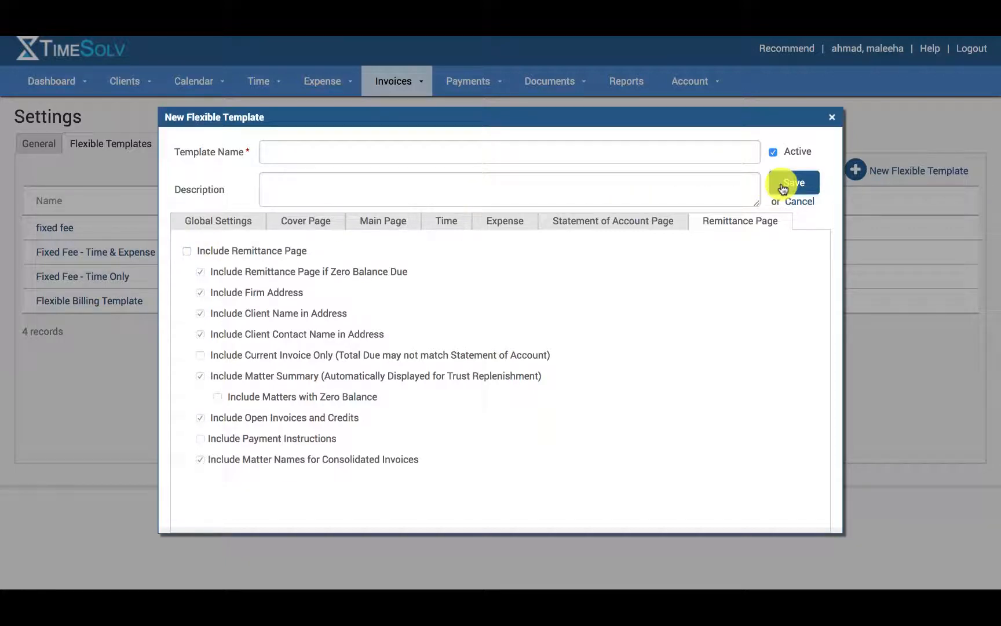